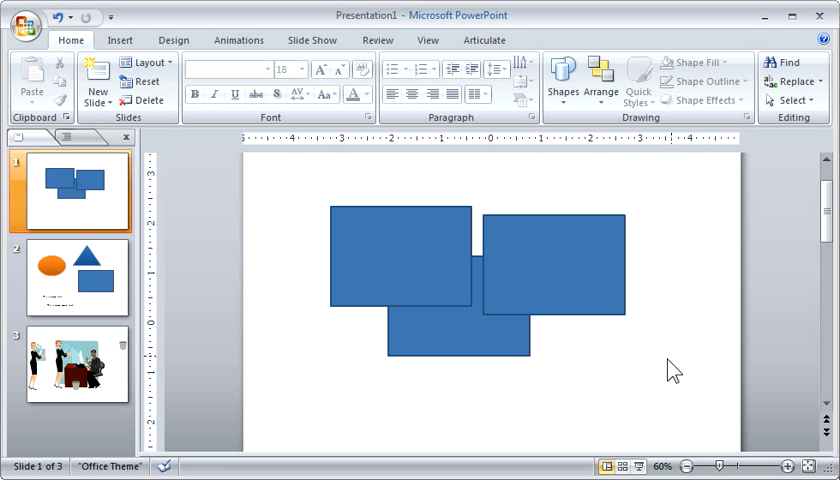
mouse_move(405, 256)
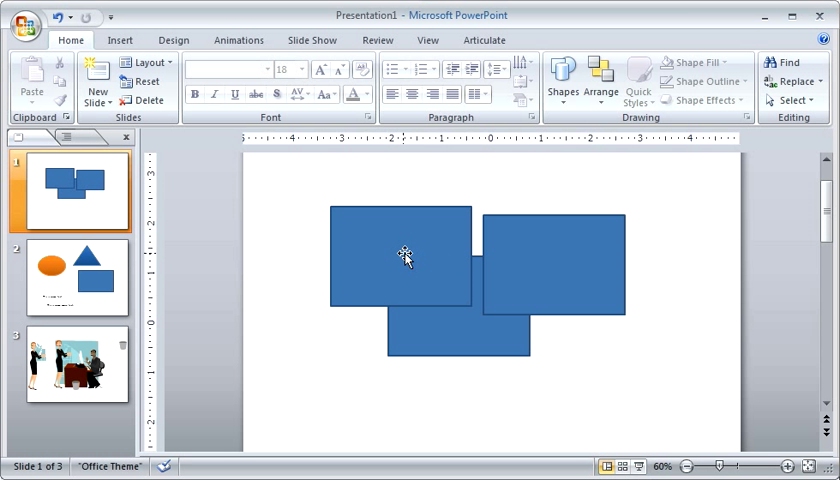
Step: Select the right-hand blue rectangle and bring up its context menu
left_click(405, 255)
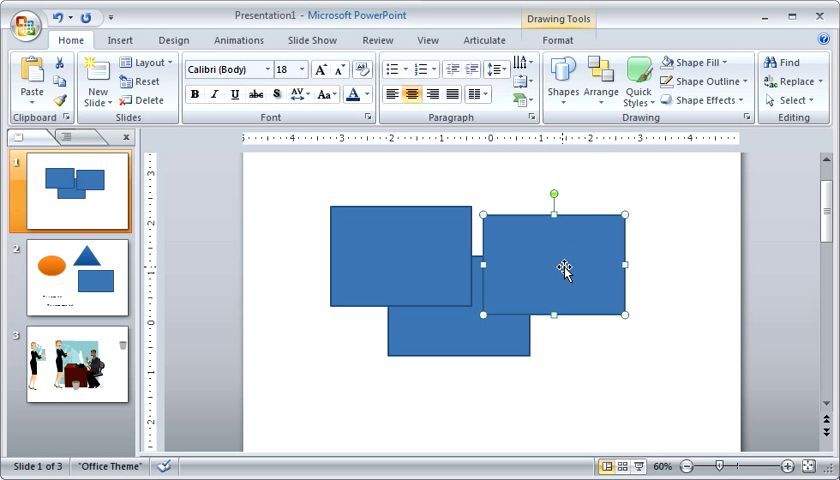
right_click(565, 270)
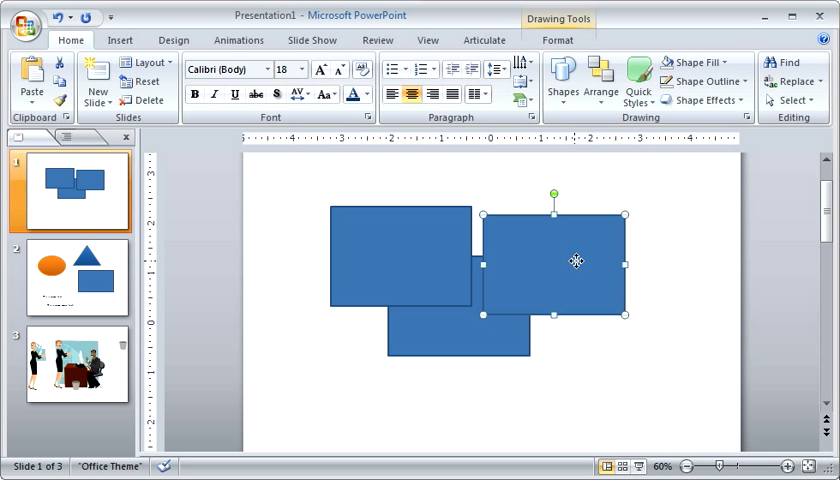
mouse_move(575, 263)
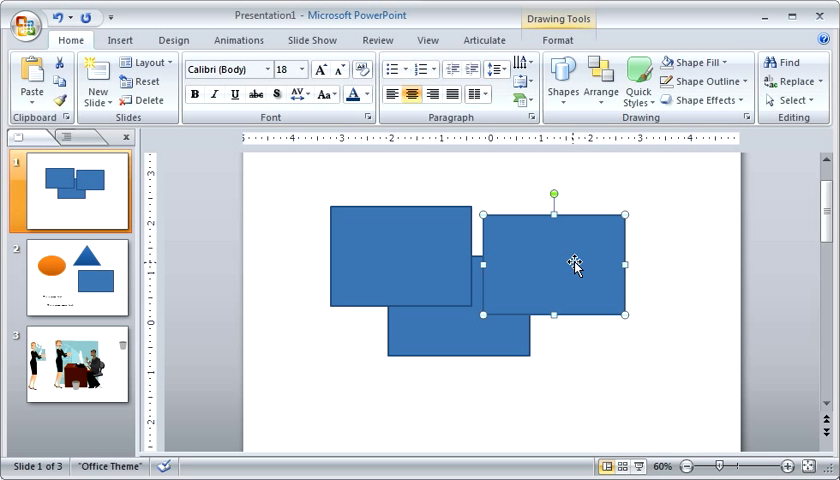
mouse_move(588, 291)
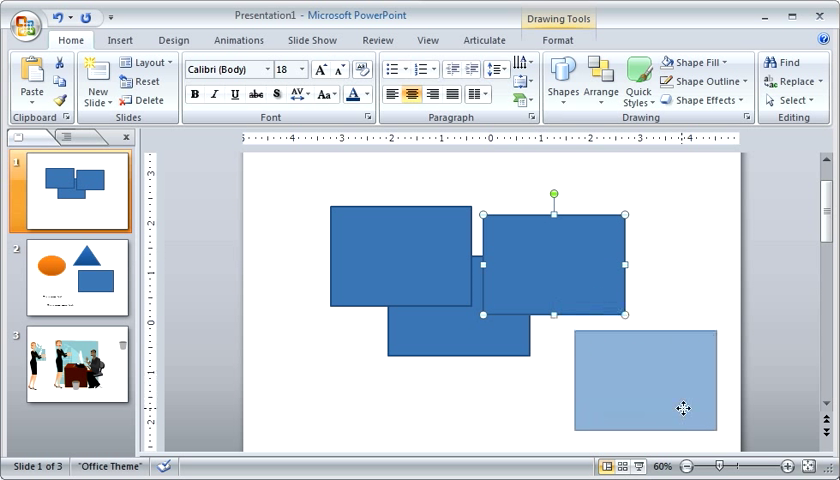
Step: Drop a rectangle copy at the lower right, leaving two separate blue rectangles
left_click(780, 290)
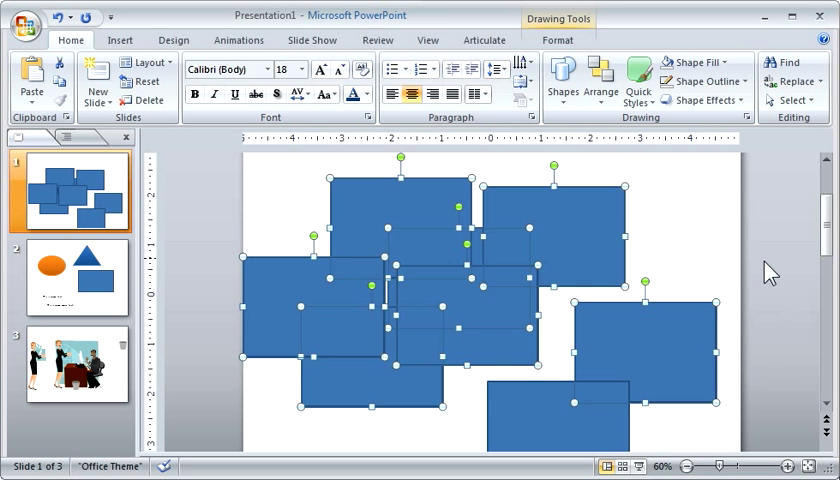
left_click(410, 243)
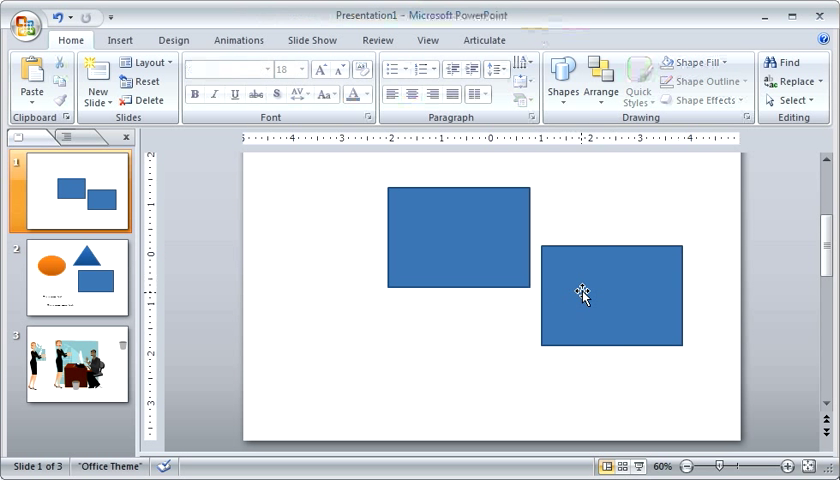
Step: Select the right-hand rectangle and drag a copy to the lower left
left_click(612, 290)
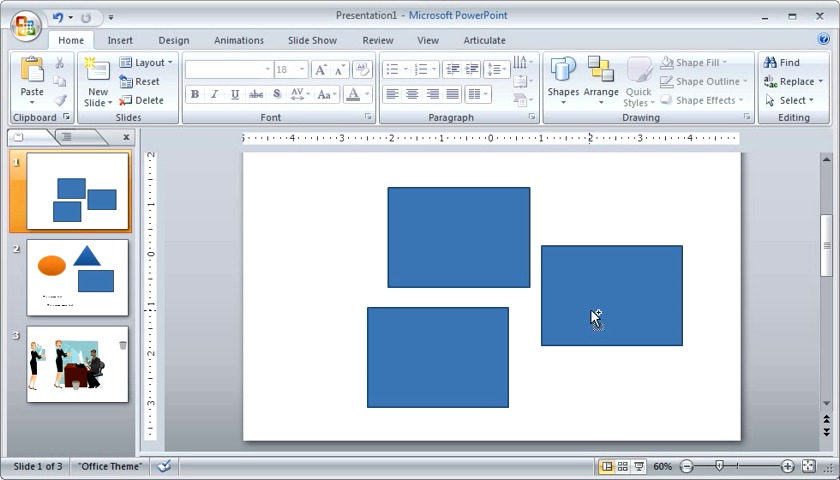
left_click(600, 305)
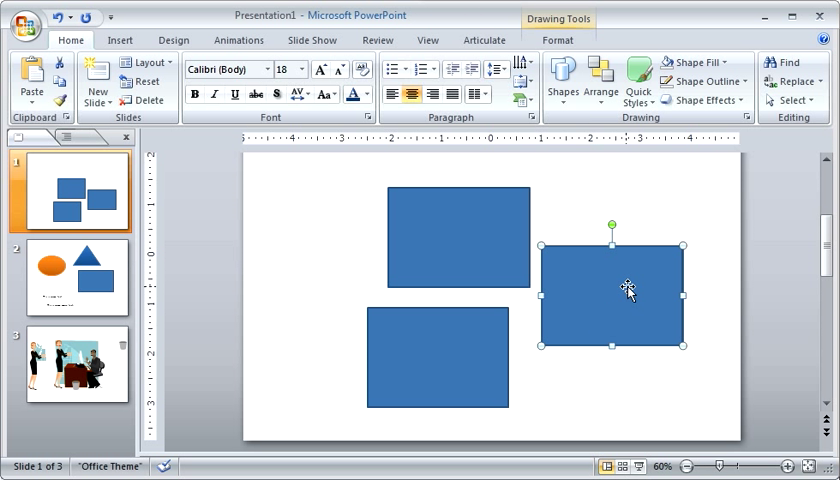
left_click_drag(628, 288, 590, 293)
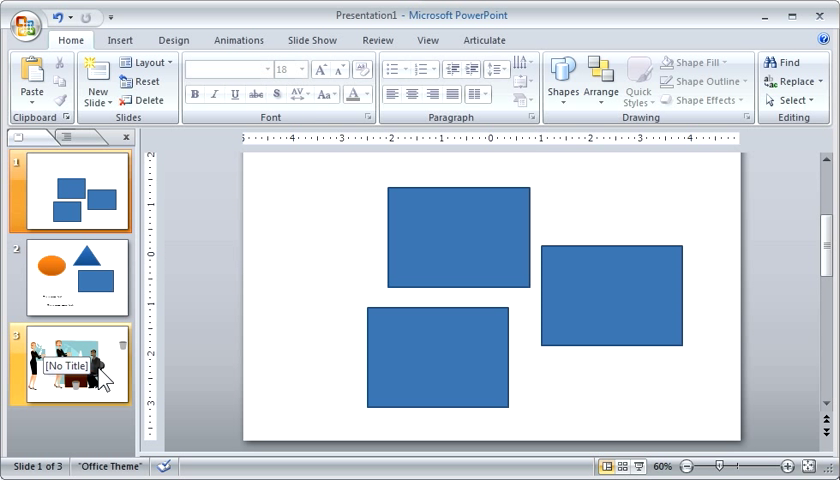
Step: Select only the slide 2 thumbnail to show the oval, triangle, rectangle and text
left_click(70, 190)
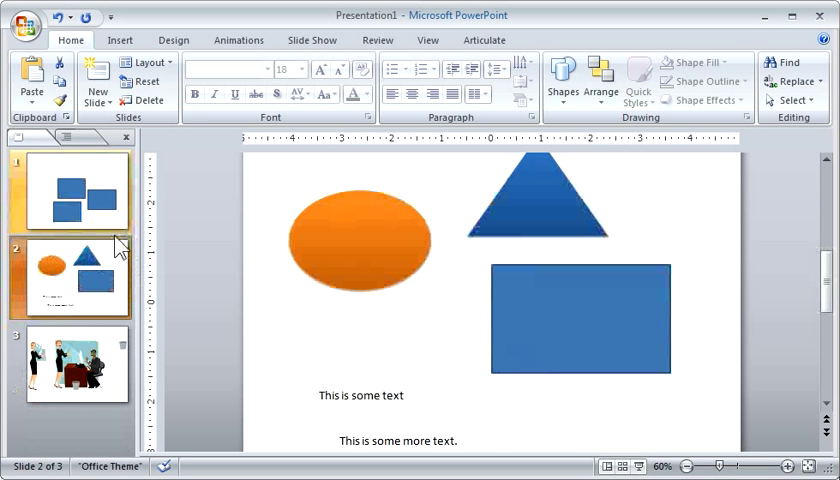
left_click(70, 190)
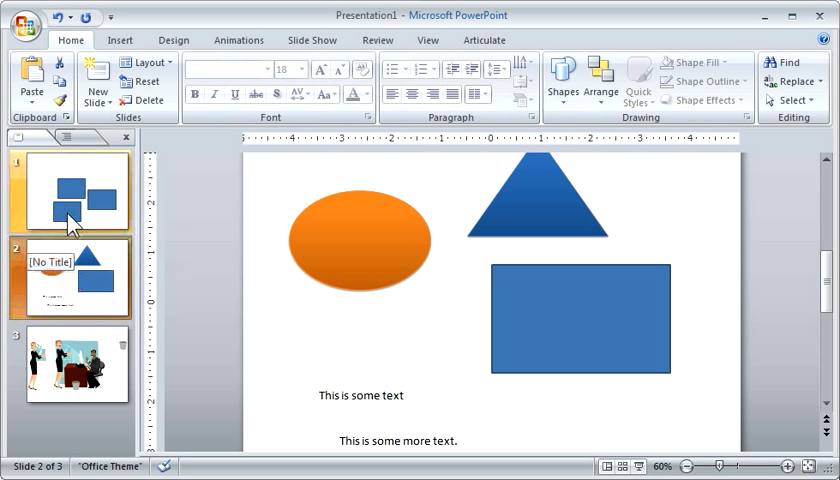
left_click(96, 80)
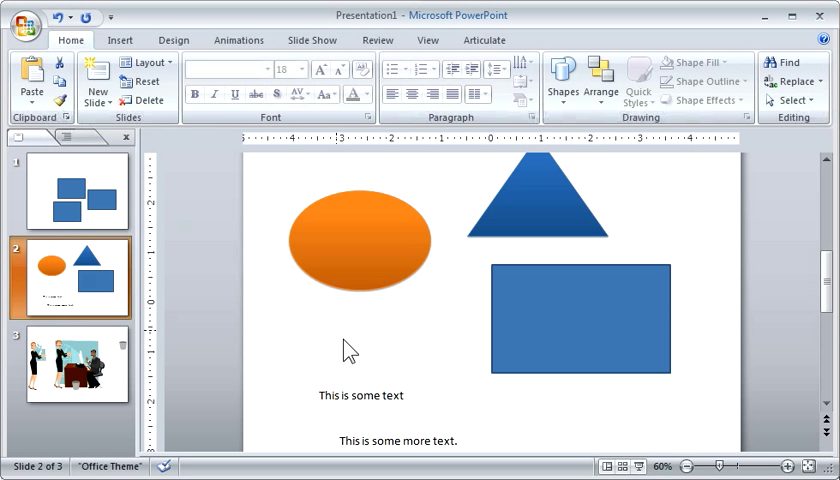
mouse_move(800, 303)
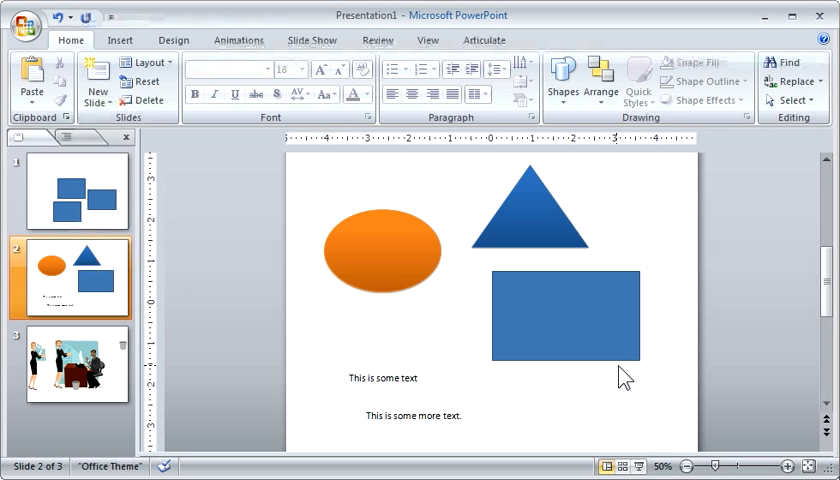
mouse_move(425, 387)
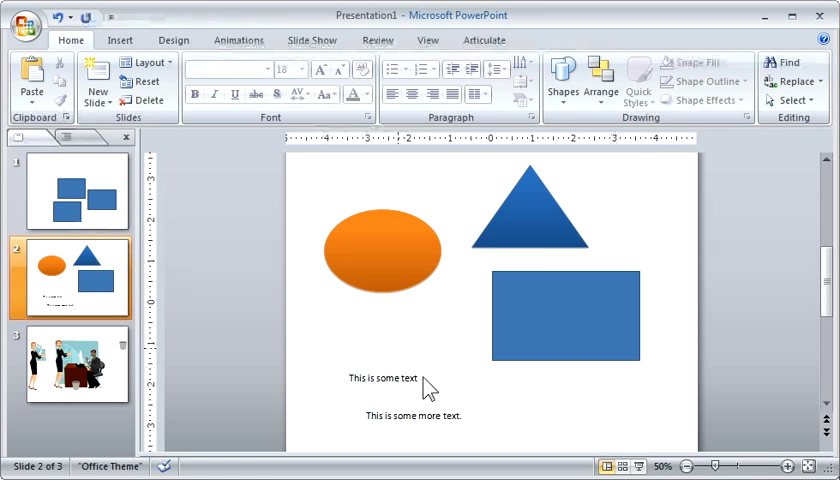